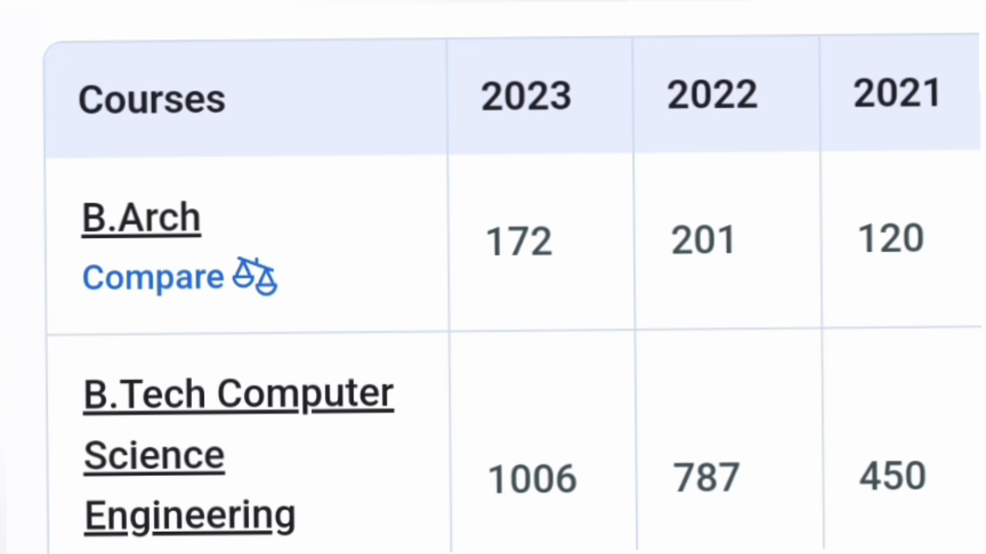
pyautogui.scroll(-3)
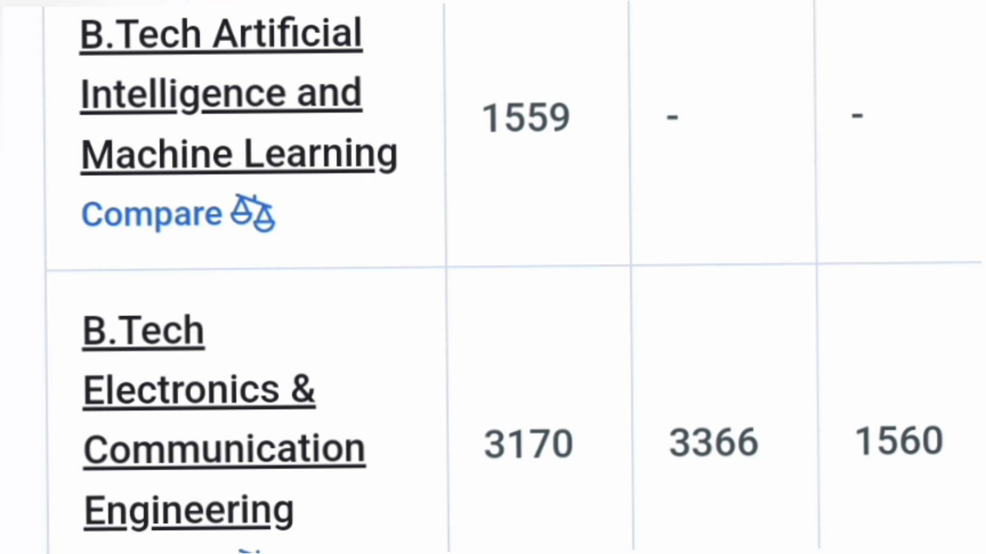
pyautogui.scroll(-3)
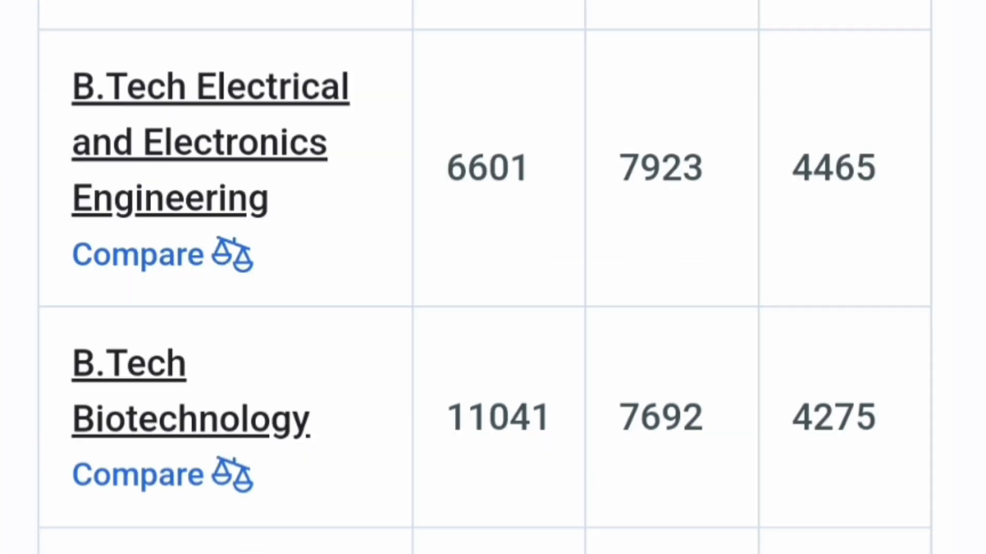